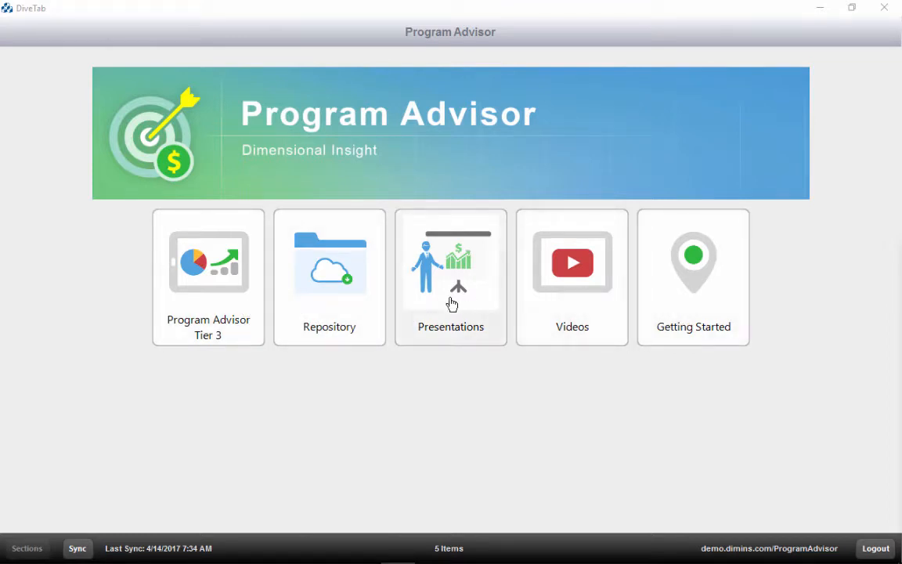
{"action": "mouse_move", "coordinate": [326, 310]}
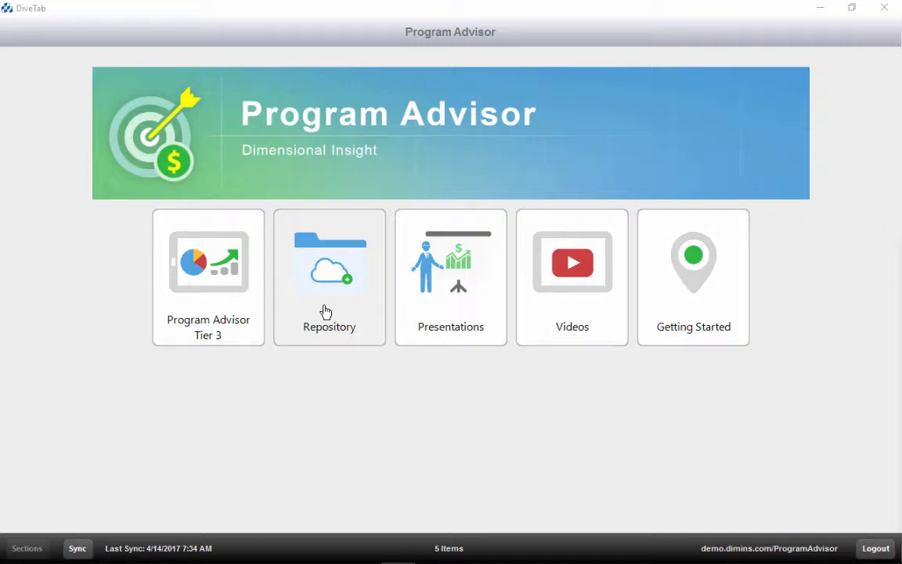
- Mark the 170412 Beverage Alcohol Standard Presentation as Local in the Repository and sync it
{"action": "left_click", "coordinate": [329, 275]}
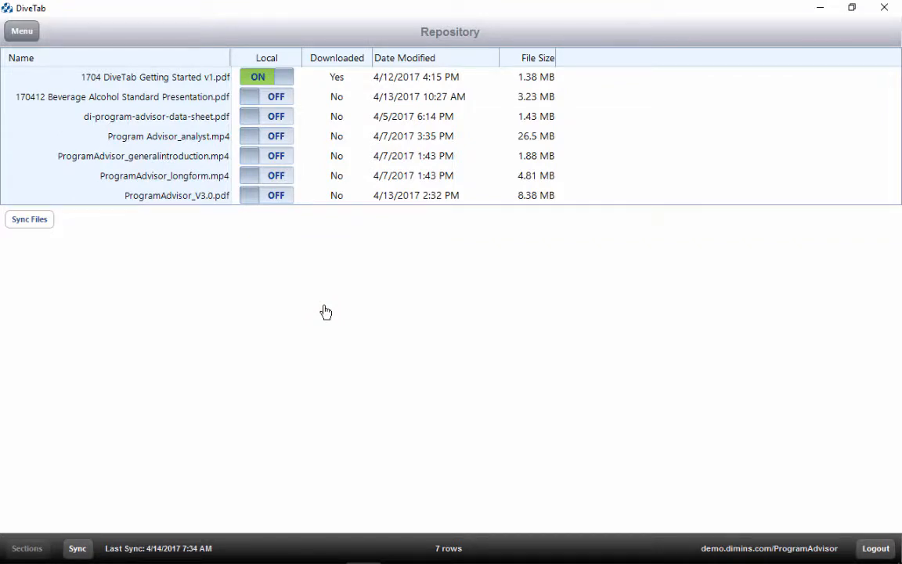
{"action": "left_click", "coordinate": [267, 97]}
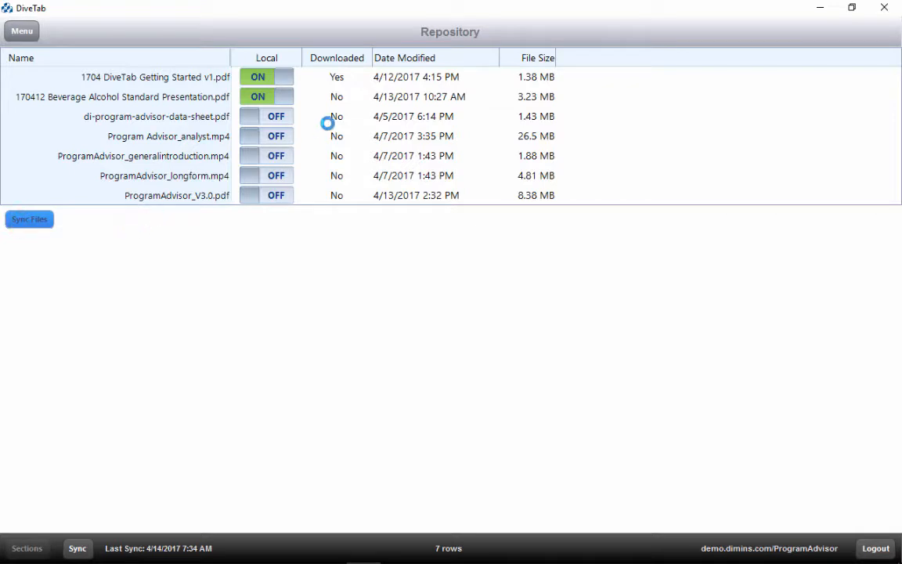
{"action": "left_click", "coordinate": [28, 219]}
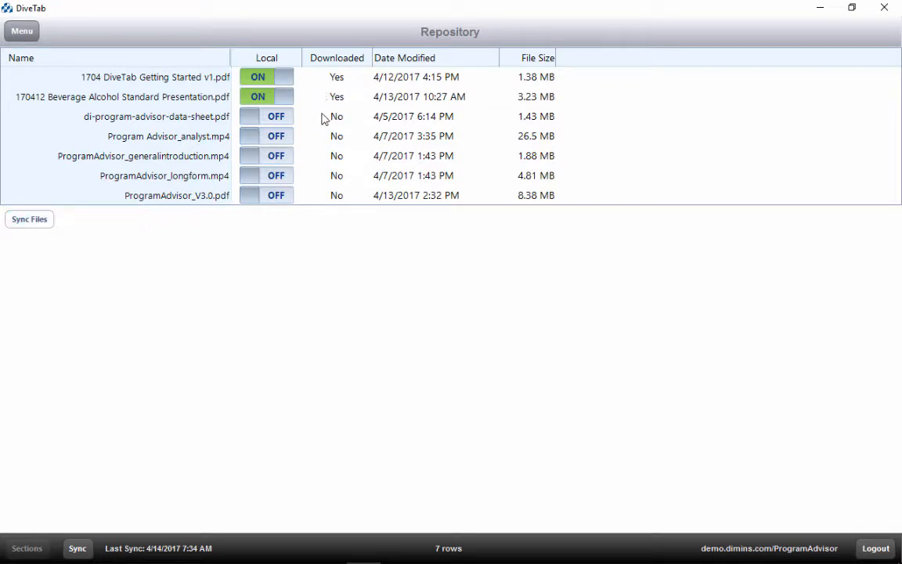
{"action": "mouse_move", "coordinate": [203, 107]}
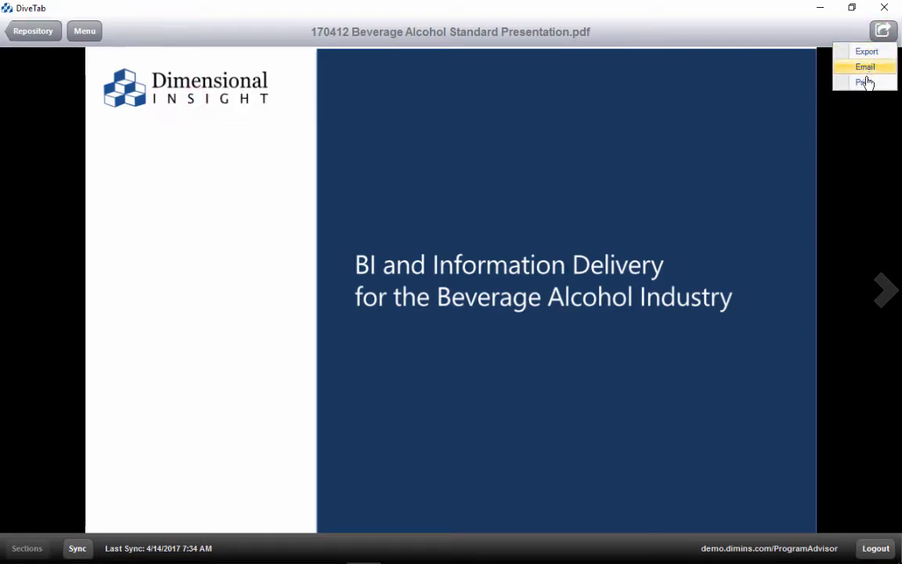
- Dismiss the presentation's Export/Email/Print choices and return to the Program Advisor home screen
{"action": "left_click", "coordinate": [884, 31]}
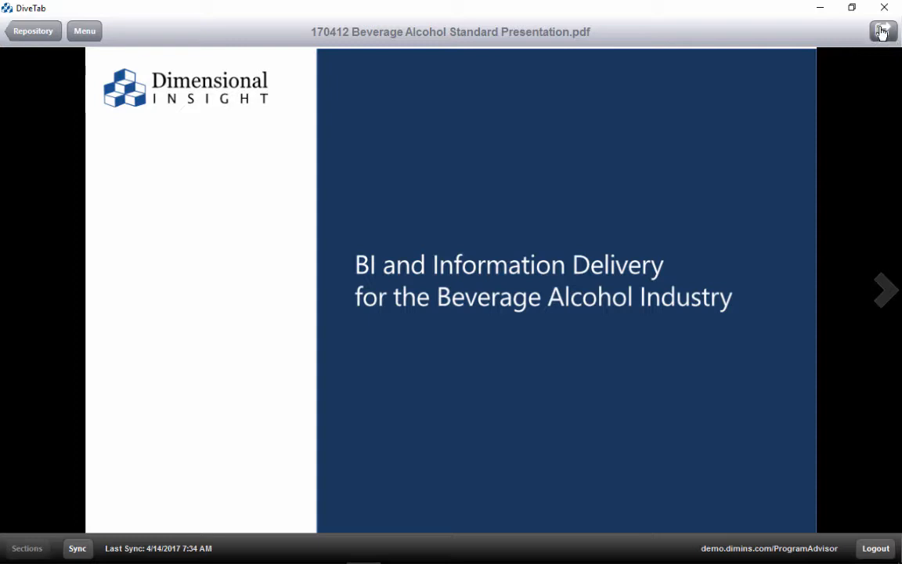
{"action": "left_click", "coordinate": [883, 31]}
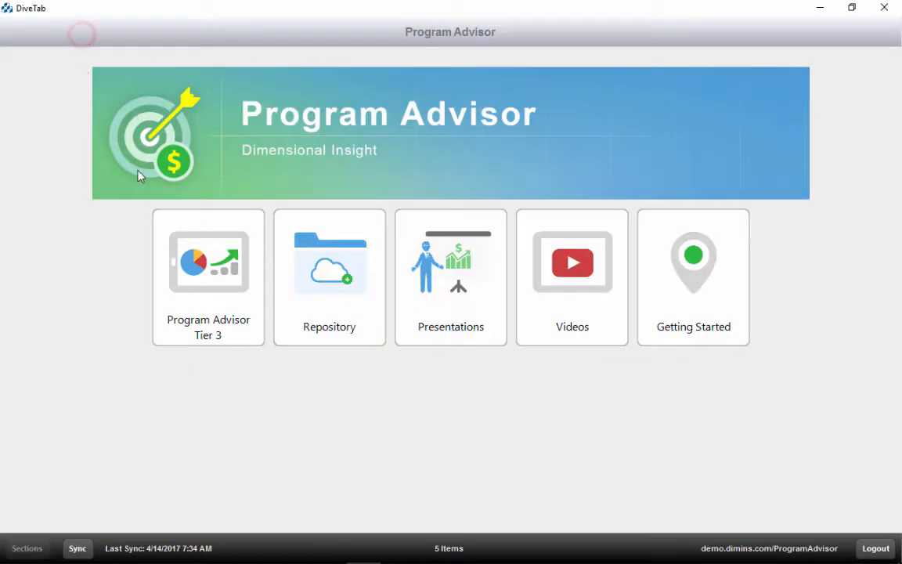
{"action": "mouse_move", "coordinate": [476, 310]}
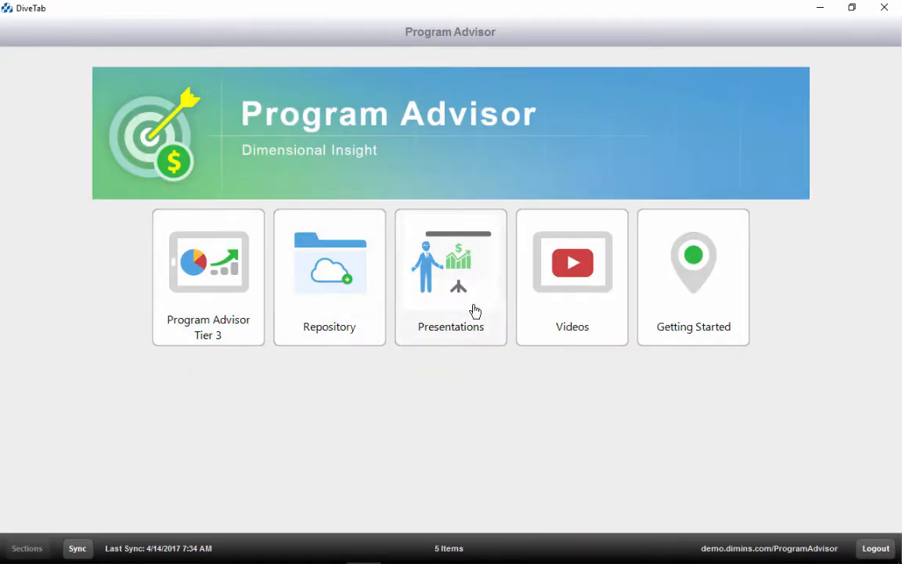
{"action": "mouse_move", "coordinate": [201, 305]}
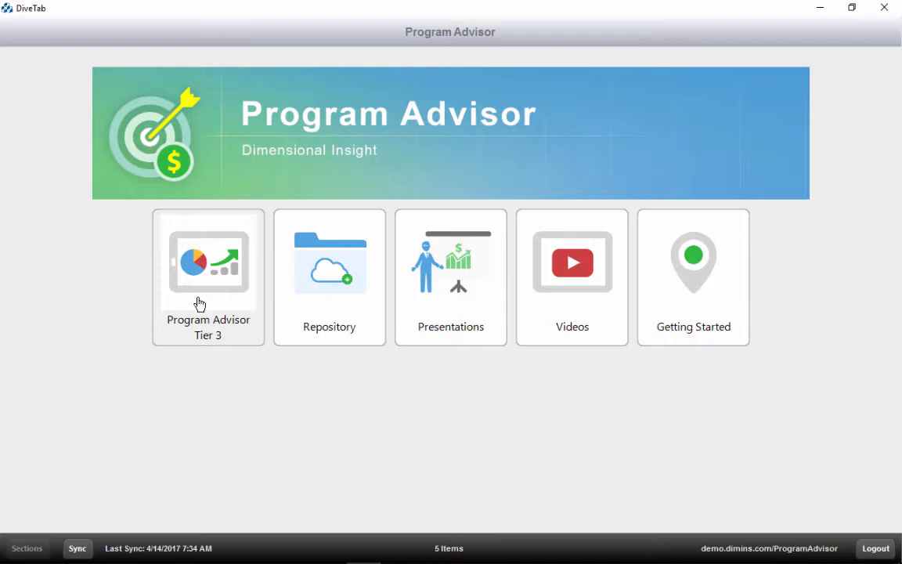
- Reach the Absolute Q2 Volume program description under Program Advisor Tier 3
{"action": "left_click", "coordinate": [198, 299]}
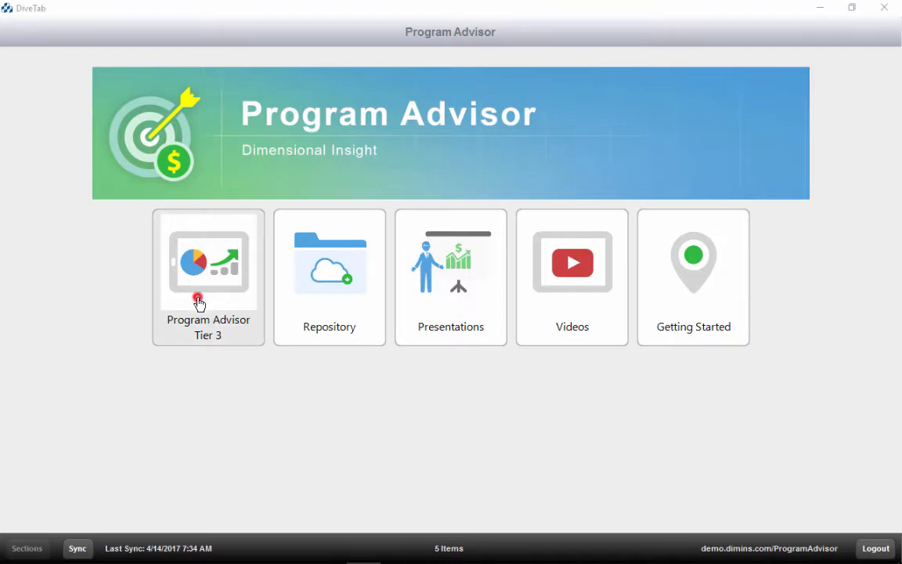
{"action": "left_click", "coordinate": [208, 263]}
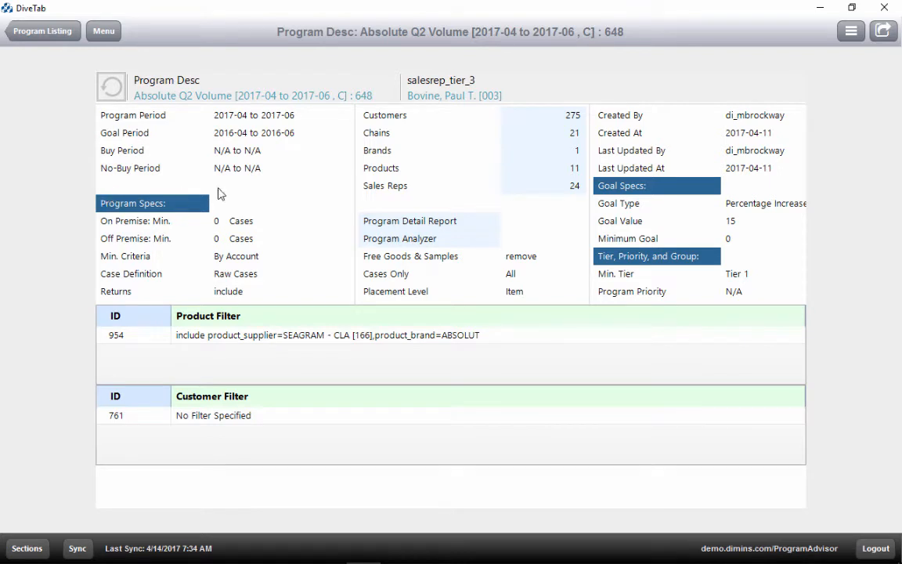
- Bookmark the Absolute Q2 Volume program page with the description 123
{"action": "left_click", "coordinate": [850, 32]}
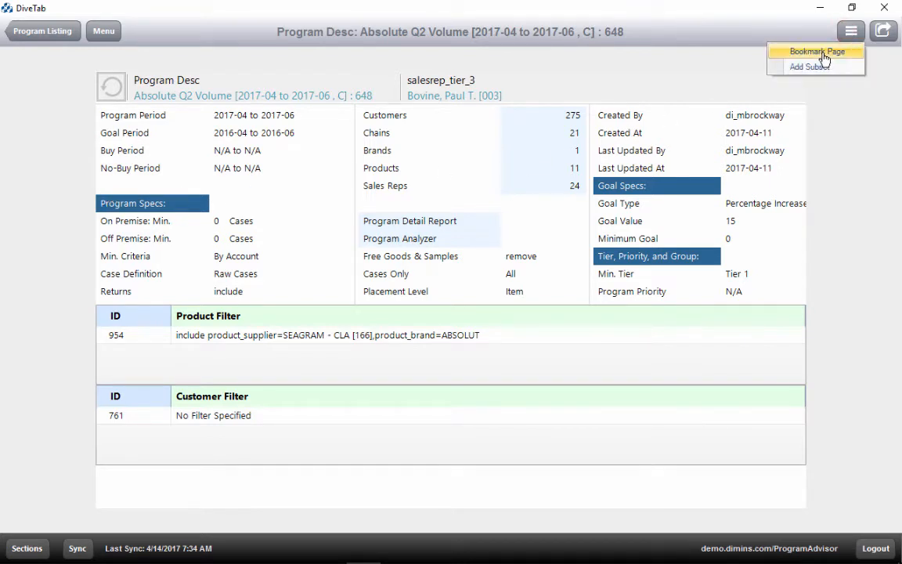
{"action": "left_click", "coordinate": [818, 50]}
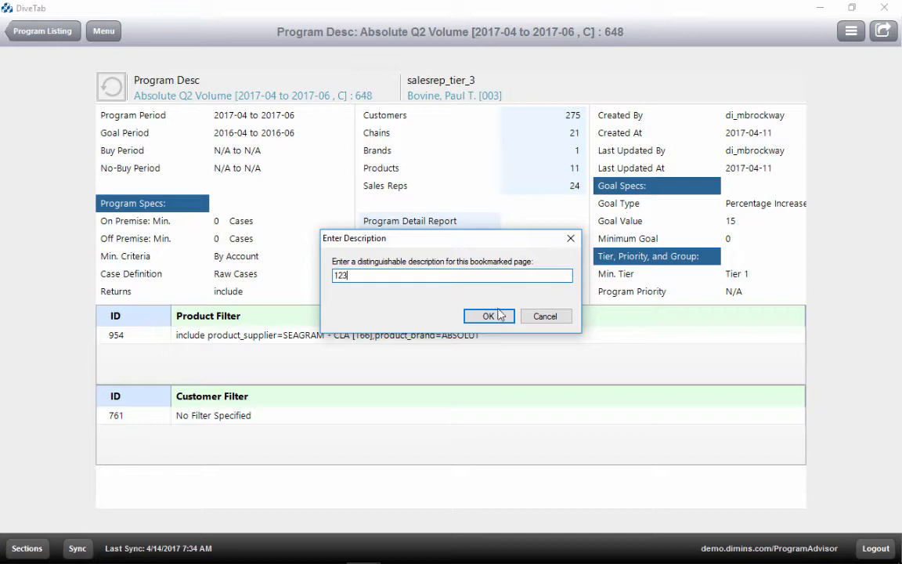
{"action": "left_click", "coordinate": [488, 316]}
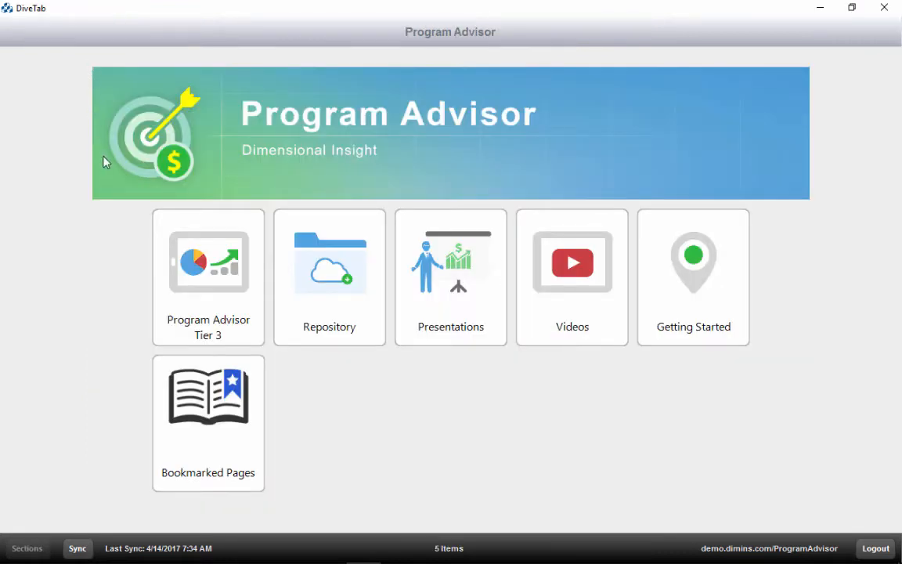
{"action": "mouse_move", "coordinate": [207, 442]}
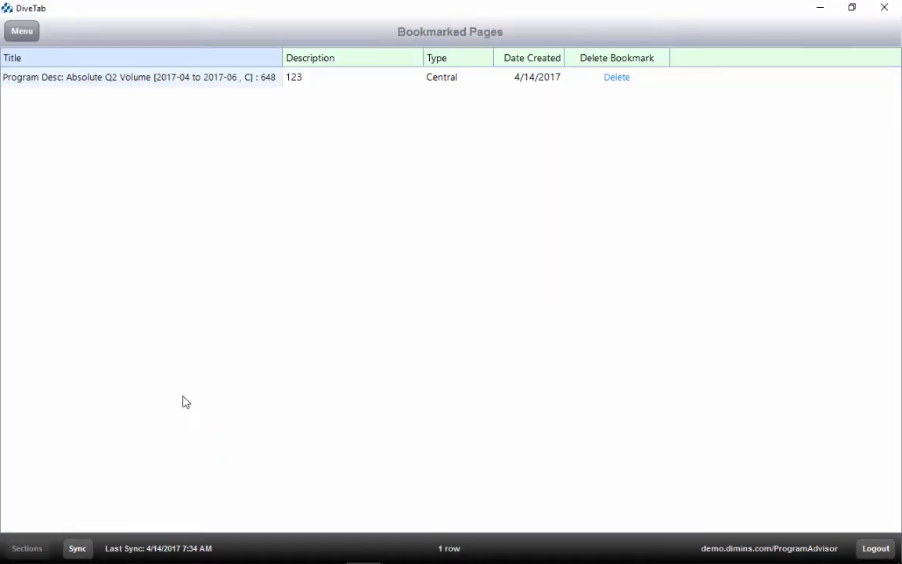
- Reopen the Absolute Q2 Volume page from Bookmarked Pages, then go back home
{"action": "left_click", "coordinate": [138, 76]}
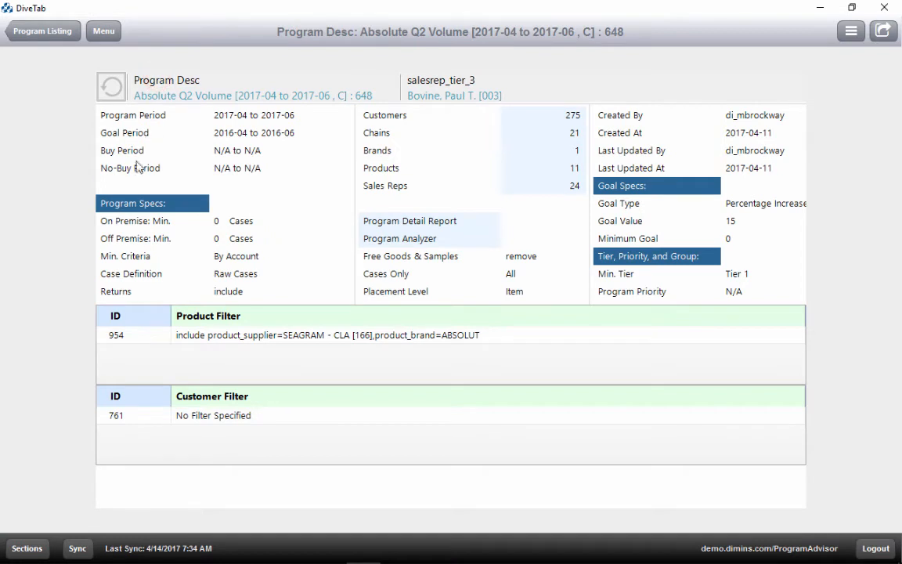
{"action": "mouse_move", "coordinate": [622, 45]}
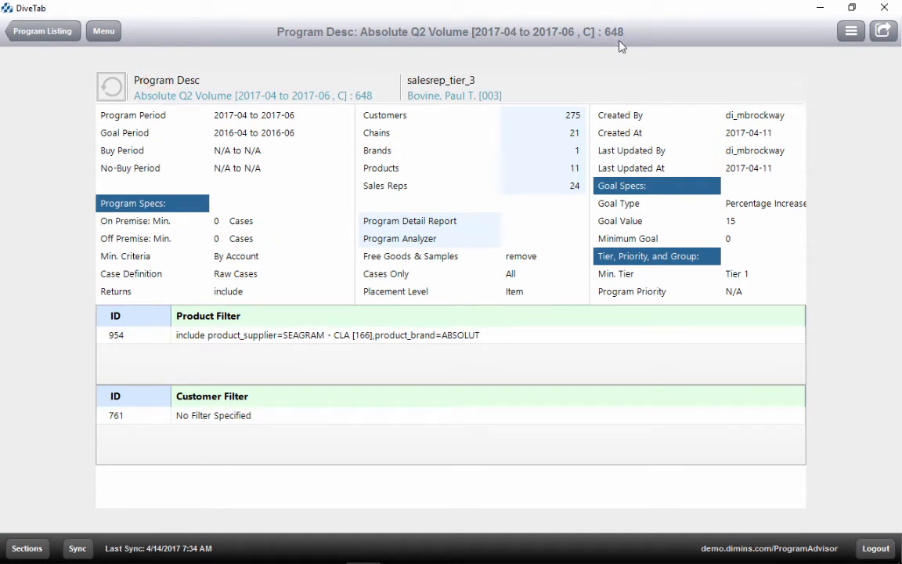
{"action": "left_click", "coordinate": [103, 31]}
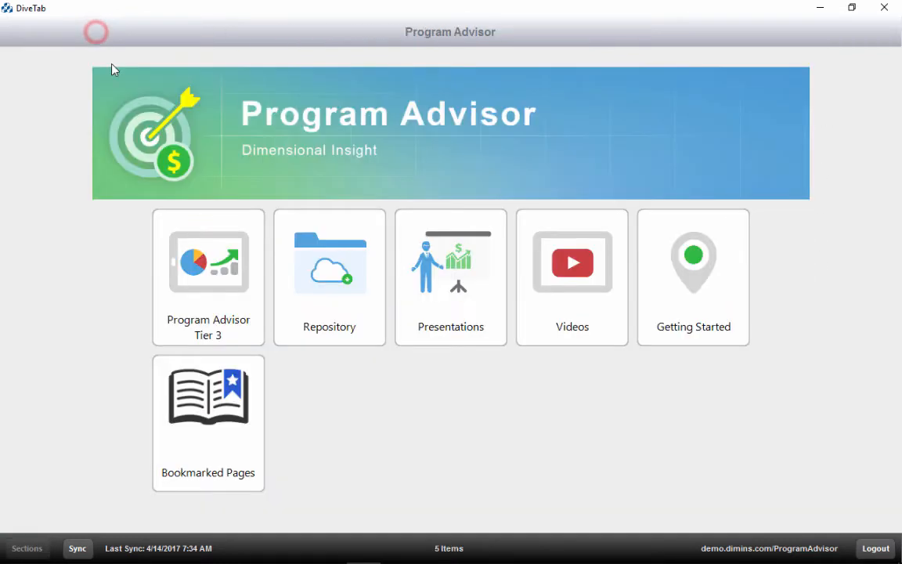
- Browse the Getting Started guide forward to the Sync slide and beyond
{"action": "left_click", "coordinate": [692, 277]}
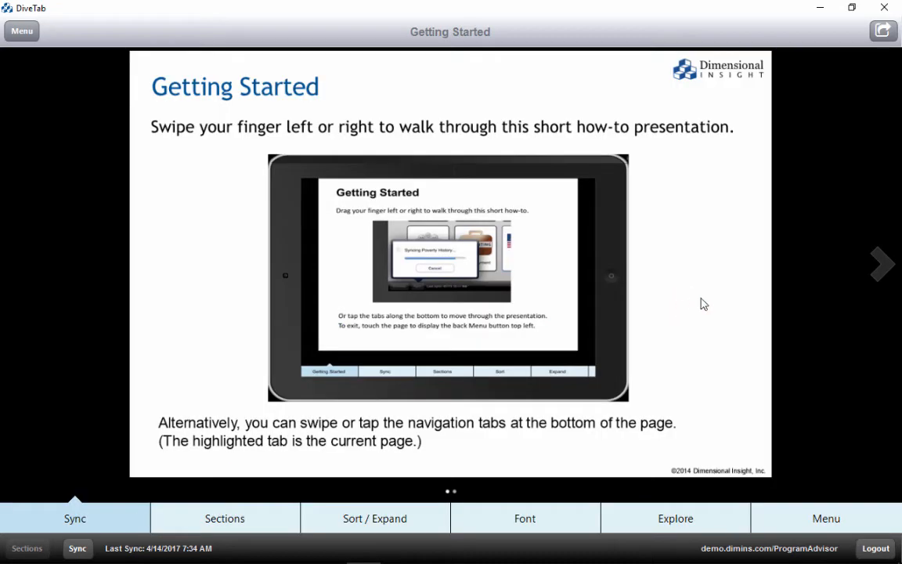
{"action": "left_click", "coordinate": [880, 263]}
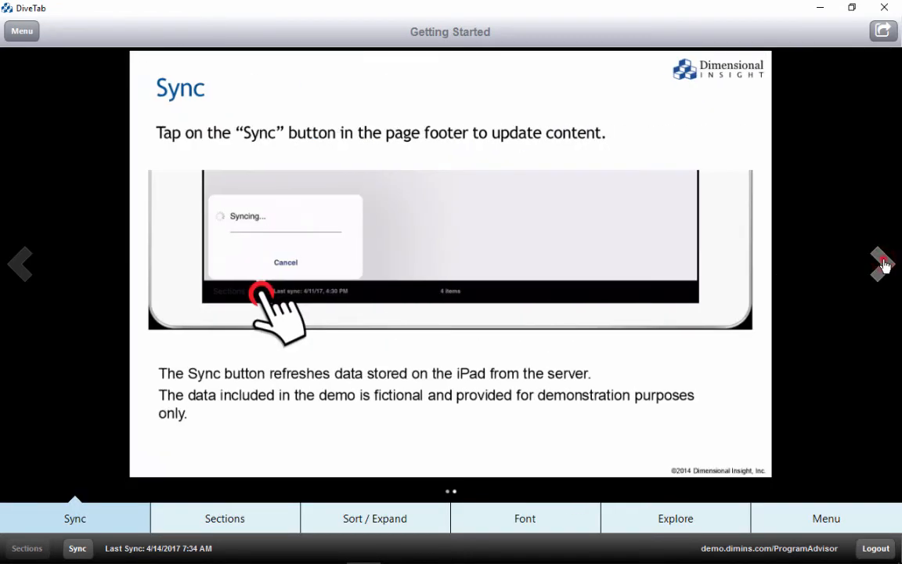
{"action": "left_click", "coordinate": [882, 264]}
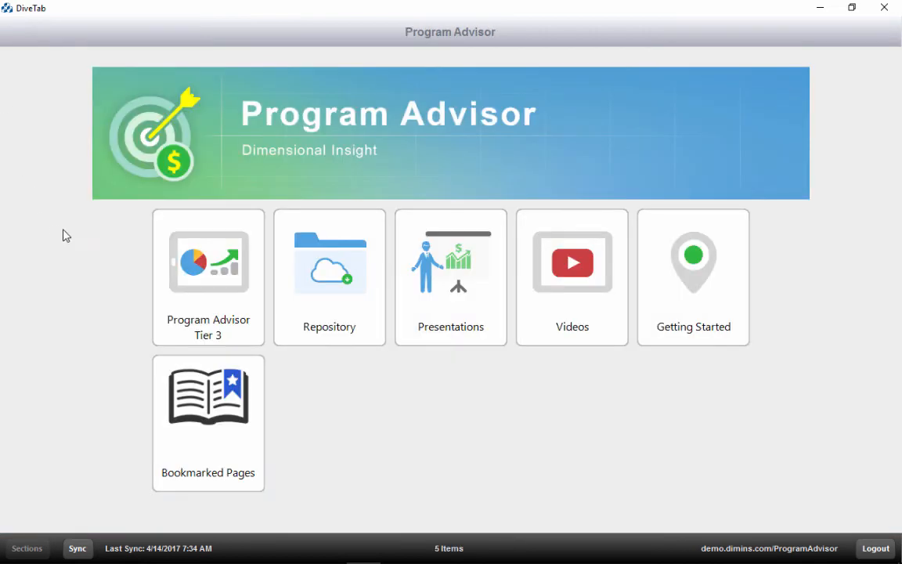
{"action": "mouse_move", "coordinate": [66, 232]}
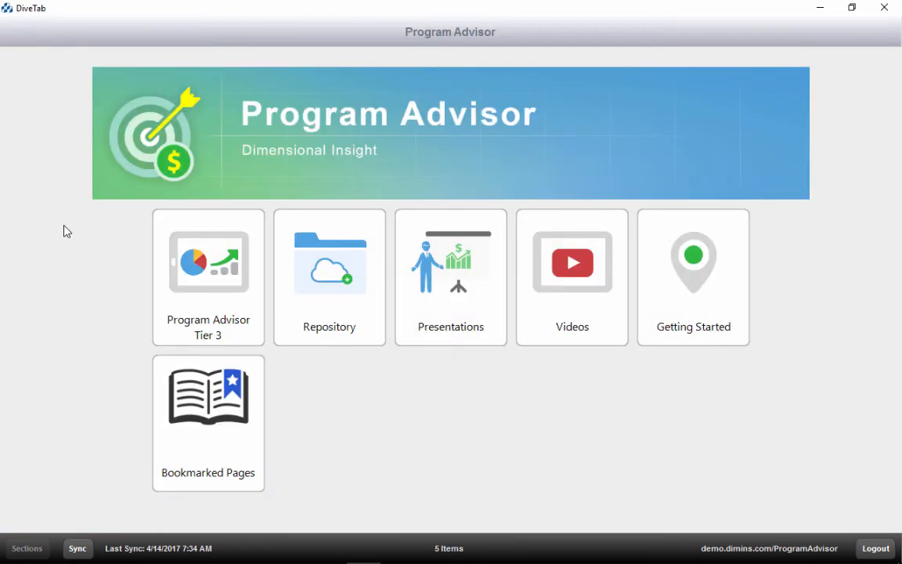